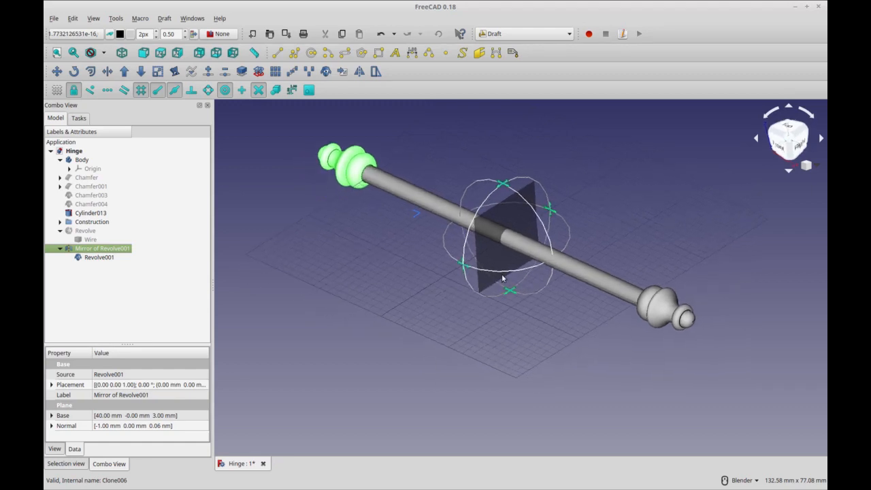
mouse_move(340, 176)
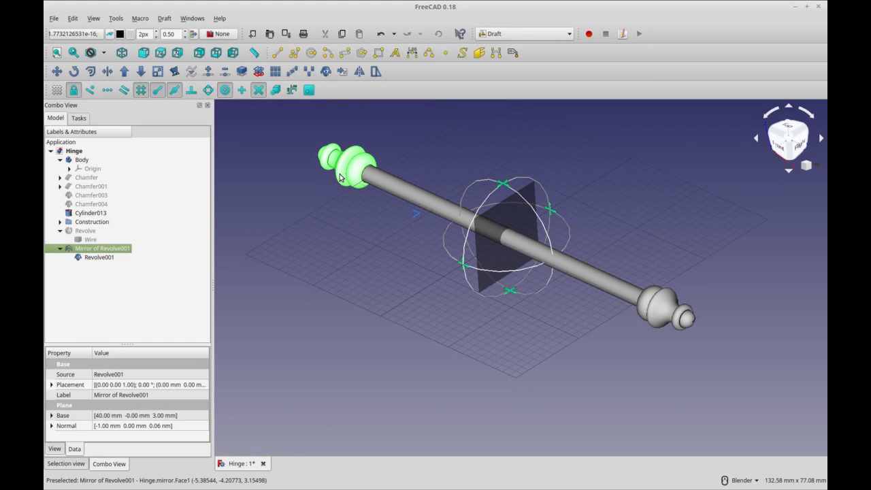
mouse_move(500, 240)
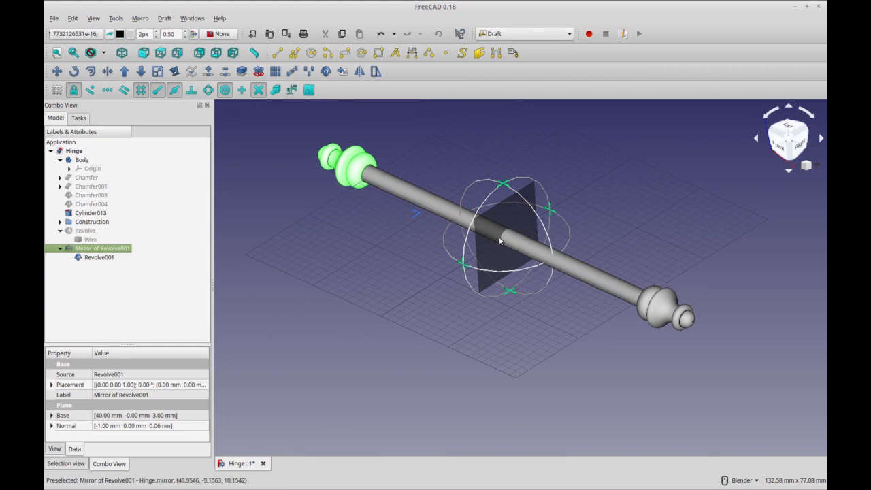
mouse_move(619, 314)
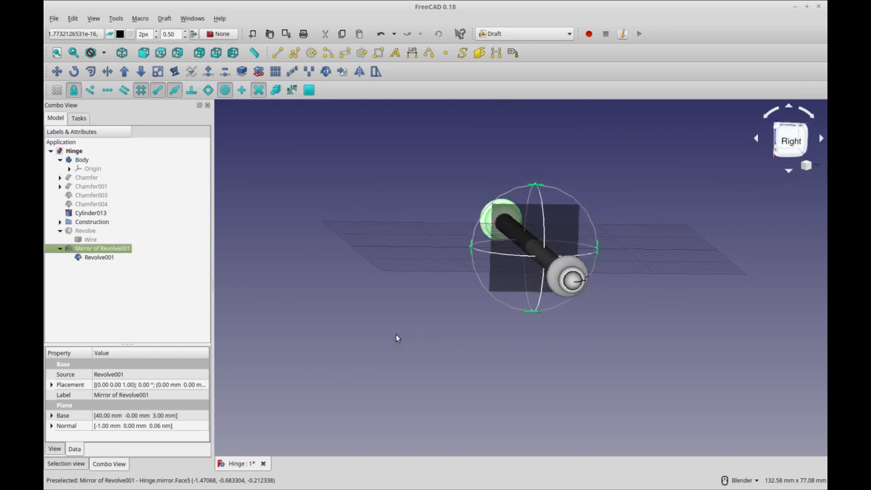
mouse_move(412, 257)
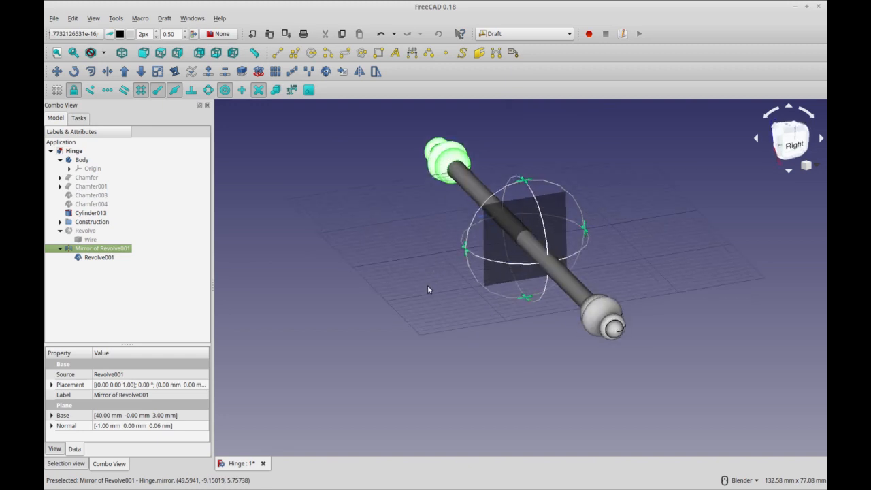
mouse_move(505, 198)
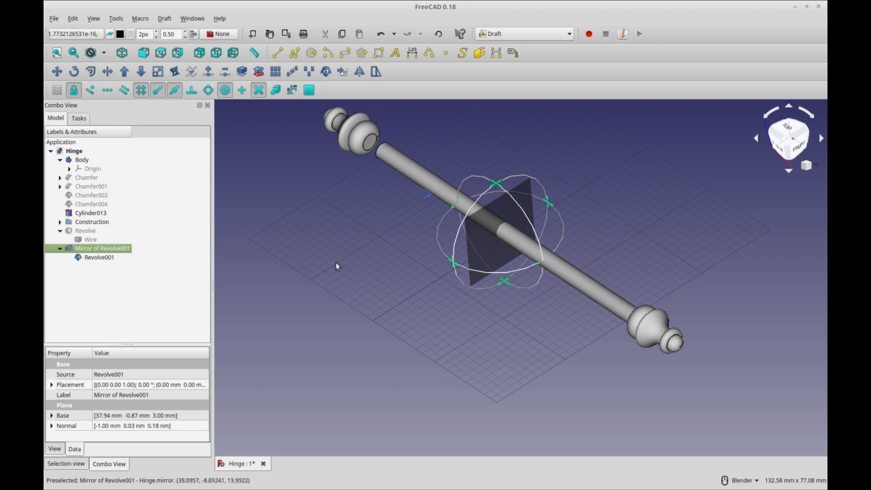
- Finish editing the plane of 'Mirror of Revolve001' so its knob shows at the pin's far end
left_click(103, 249)
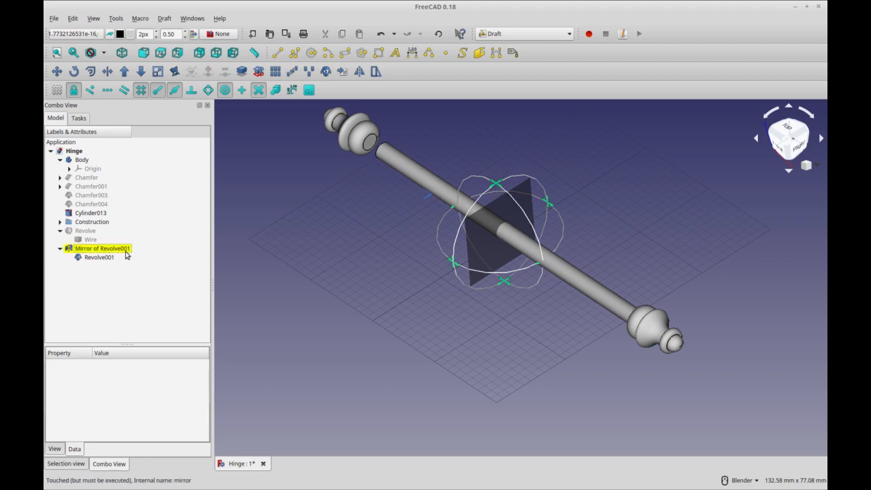
left_click(101, 247)
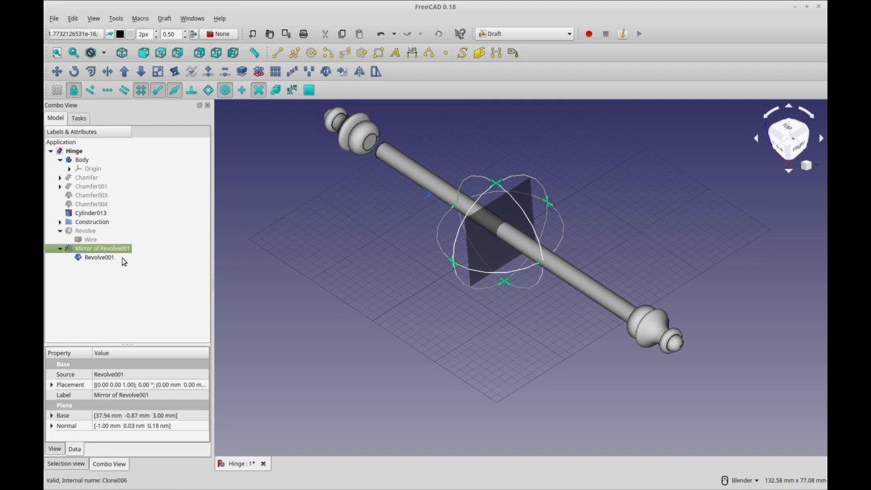
right_click(101, 248)
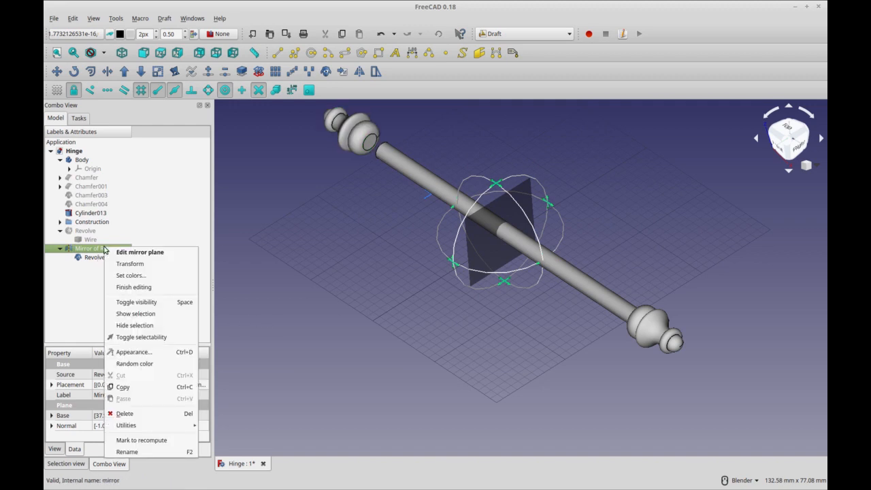
mouse_move(133, 287)
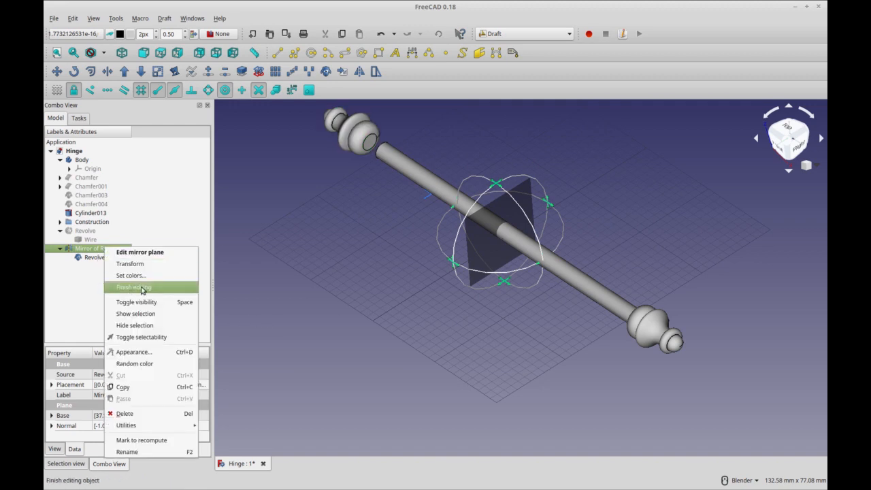
left_click(133, 286)
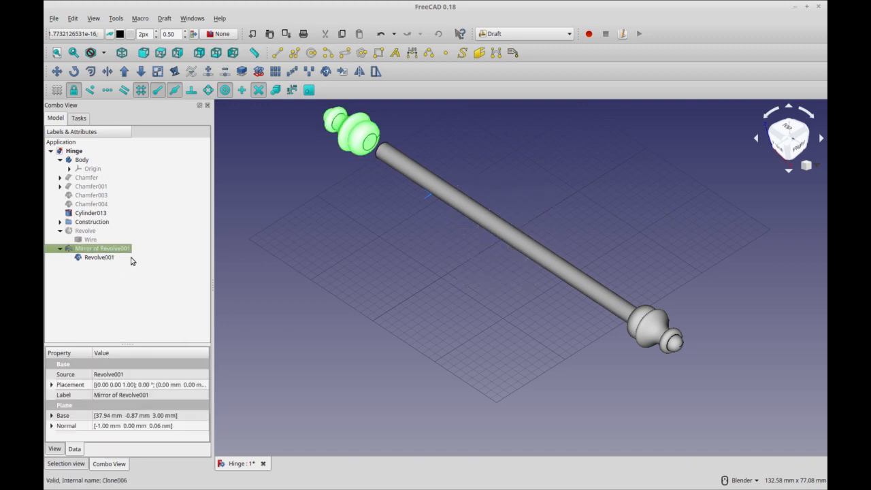
- Delete 'Mirror of Revolve001', switch to Top view, and set the Draft working plane to XY (top)
left_click(98, 257)
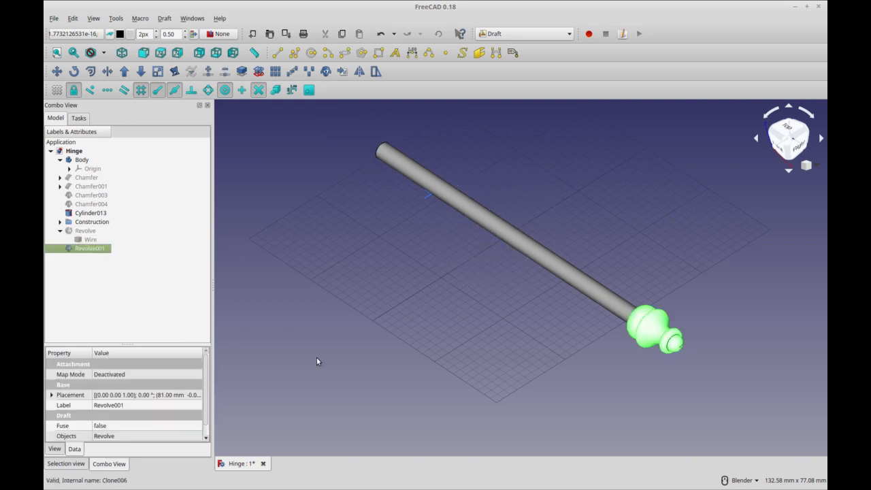
left_click(788, 139)
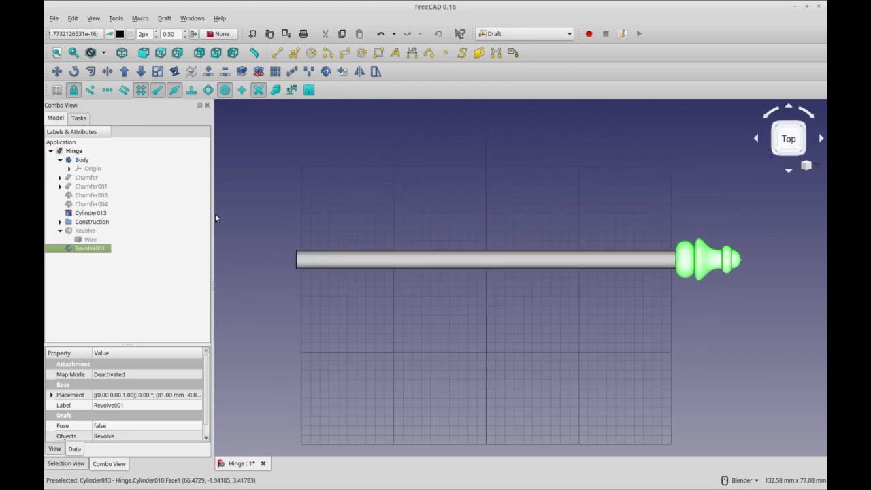
mouse_move(211, 187)
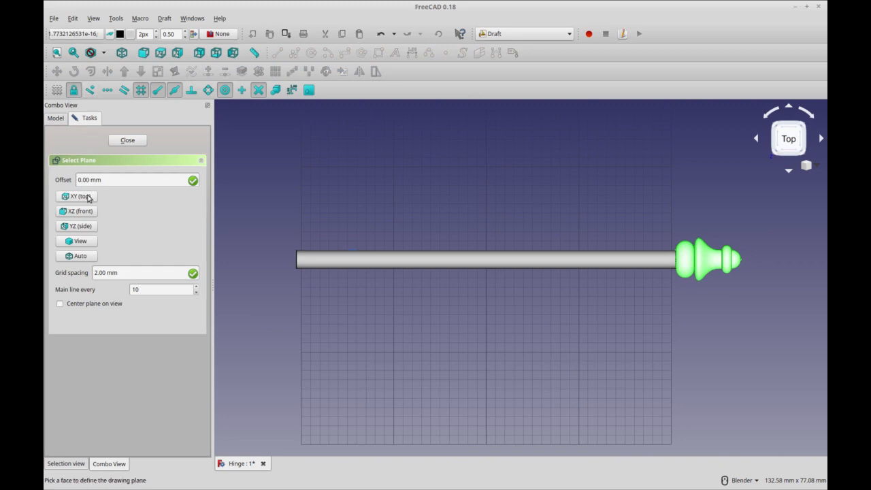
left_click(127, 141)
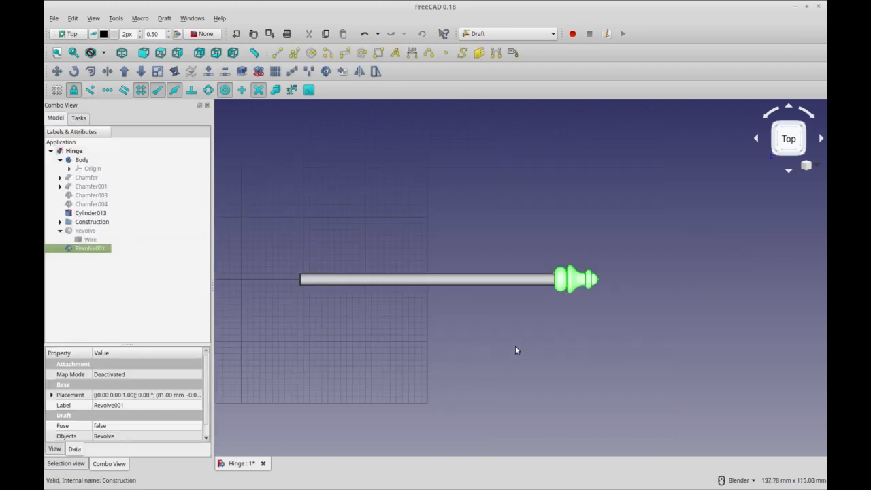
mouse_move(381, 278)
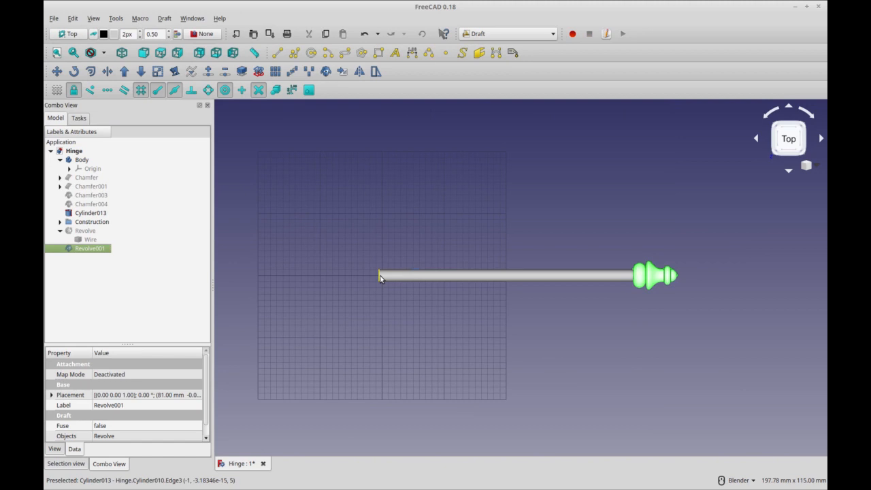
mouse_move(565, 409)
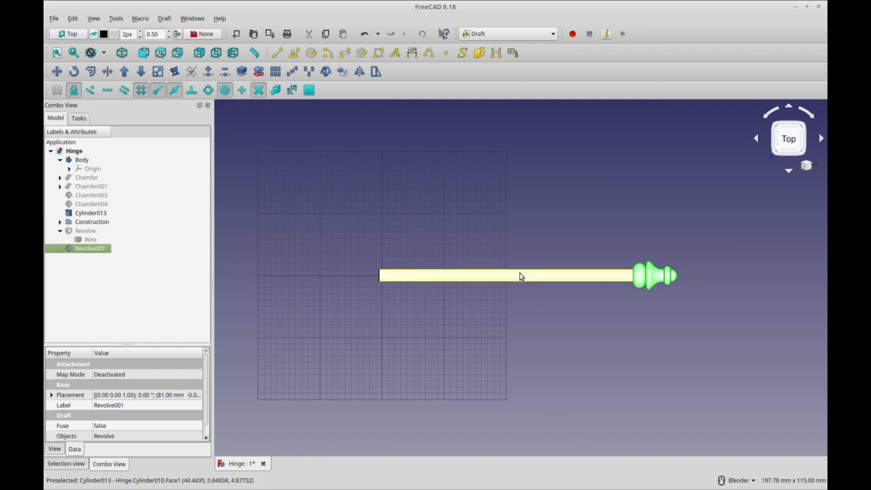
left_click(90, 212)
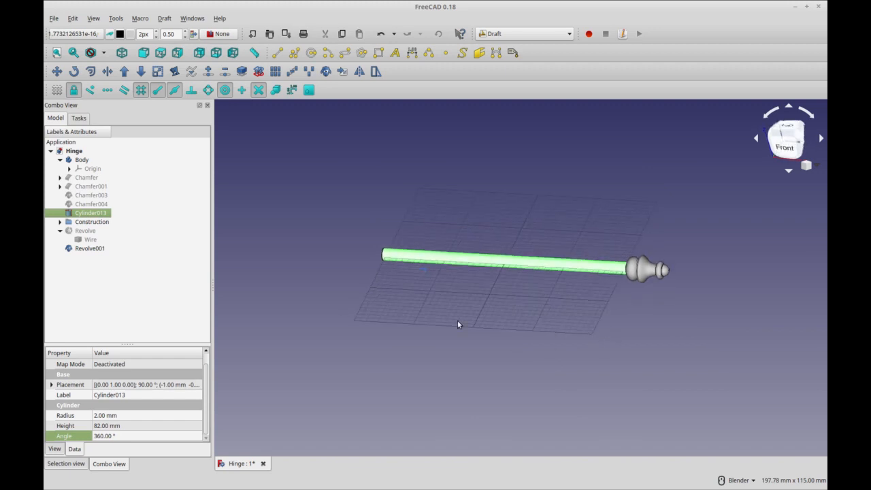
mouse_move(490, 298)
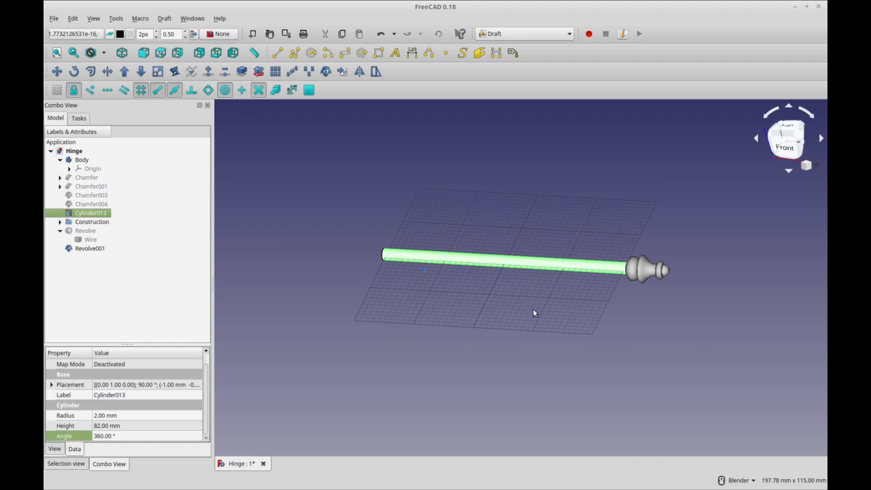
mouse_move(790, 134)
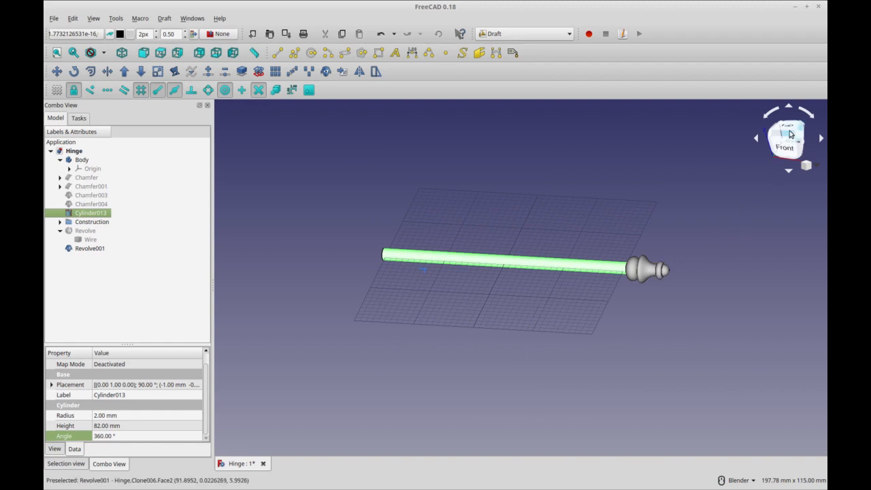
left_click(788, 139)
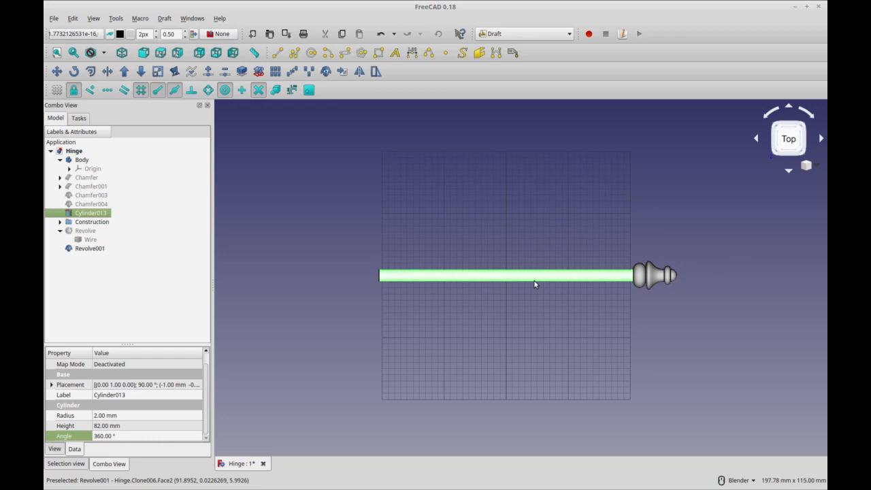
mouse_move(511, 332)
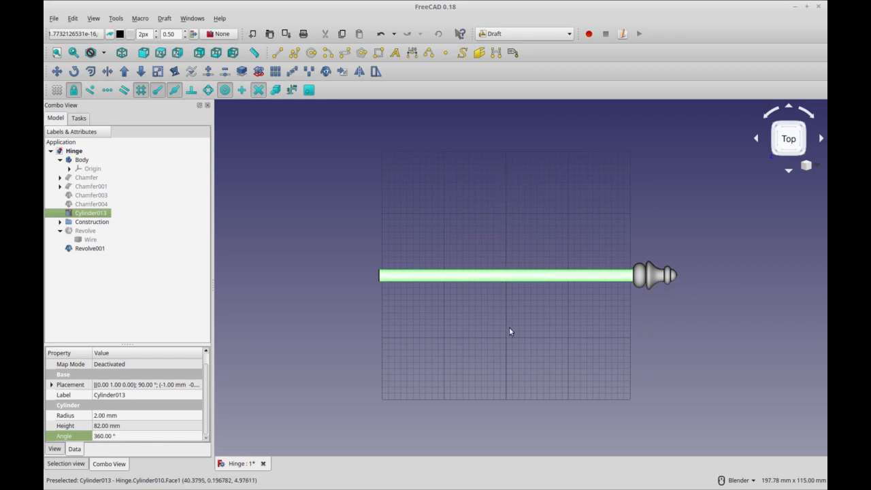
mouse_move(508, 334)
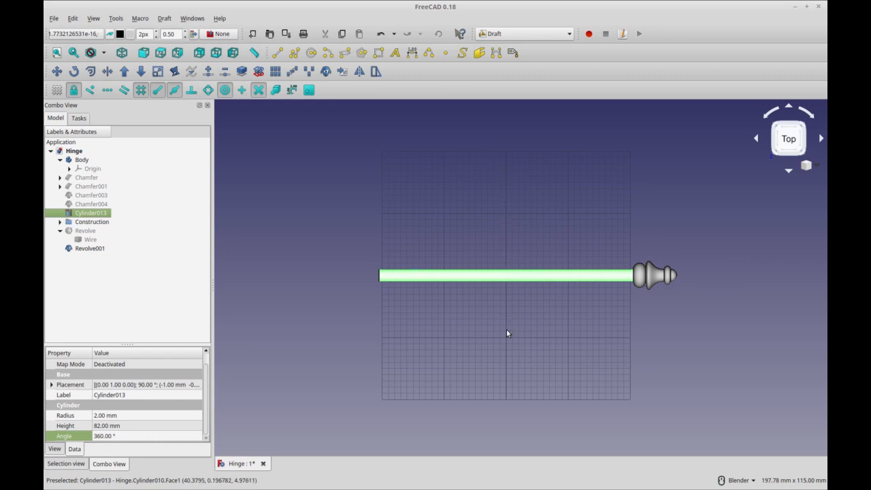
mouse_move(272, 246)
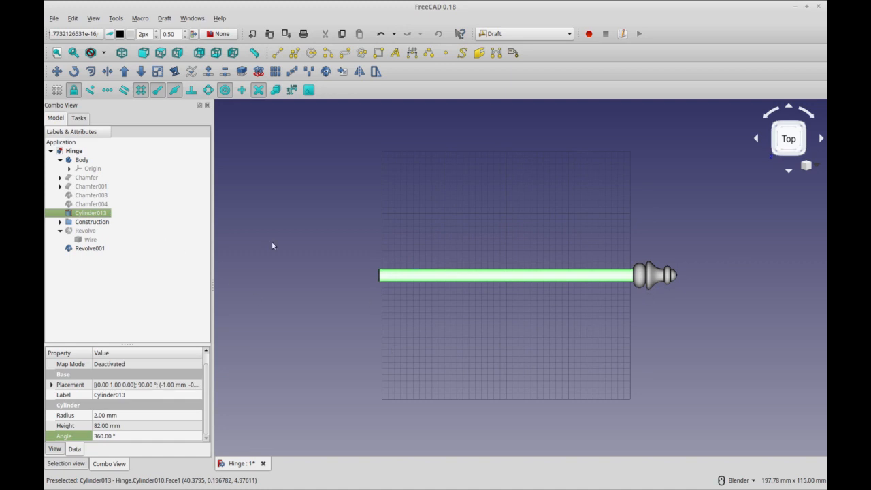
left_click(89, 248)
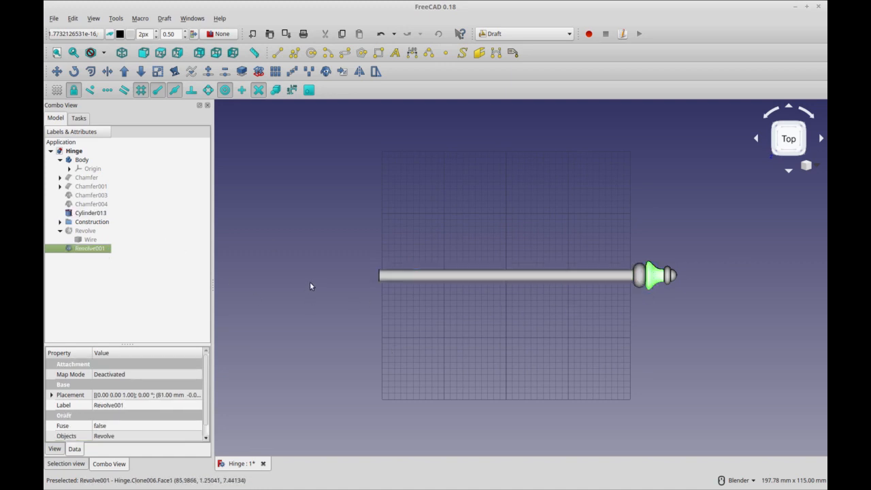
mouse_move(657, 280)
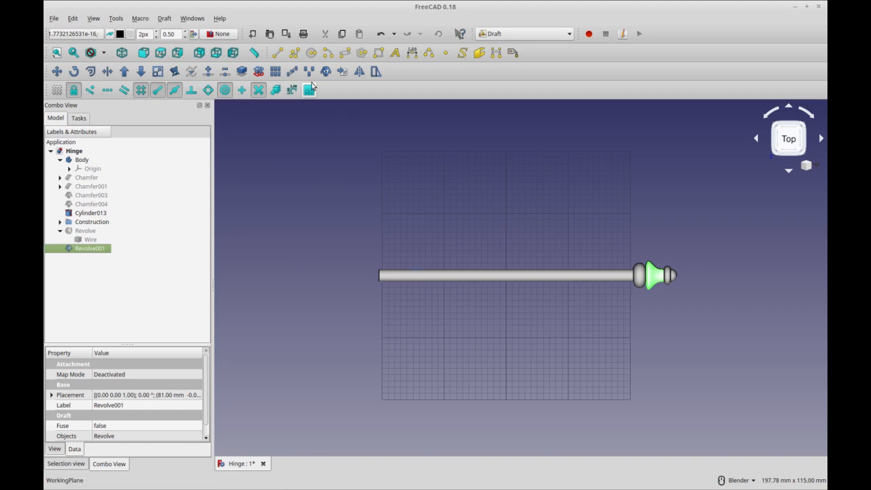
- Draft-mirror Revolve001 across a vertical line through the grid centre, adding a left-end knob
left_click(309, 90)
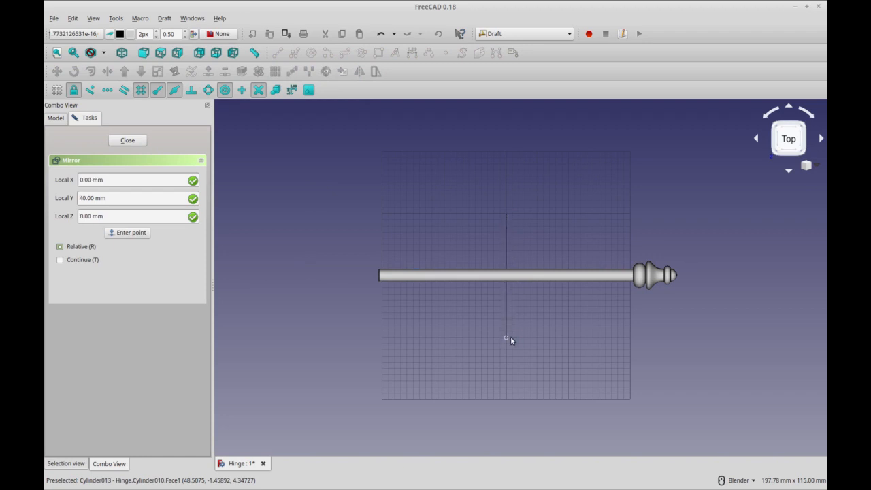
left_click(127, 140)
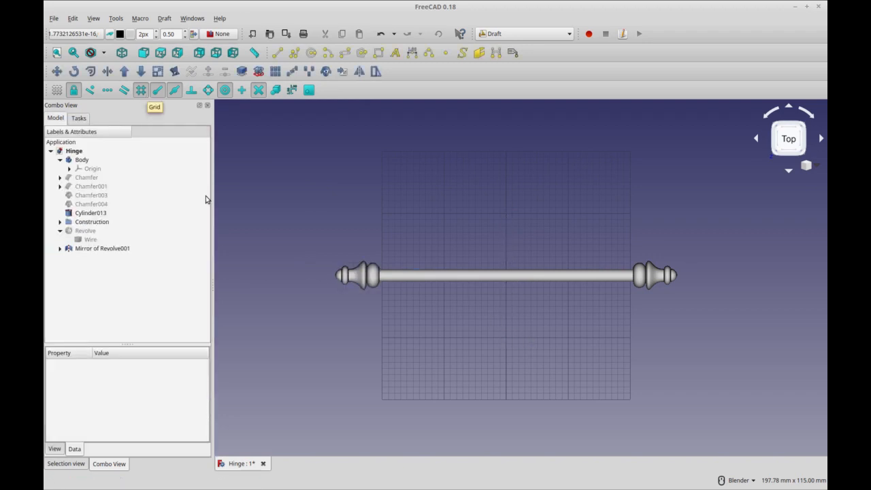
mouse_move(354, 286)
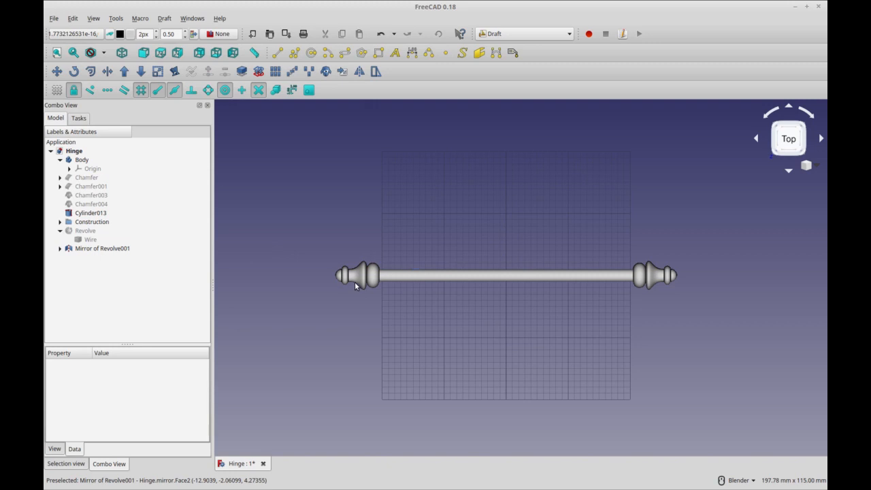
mouse_move(565, 405)
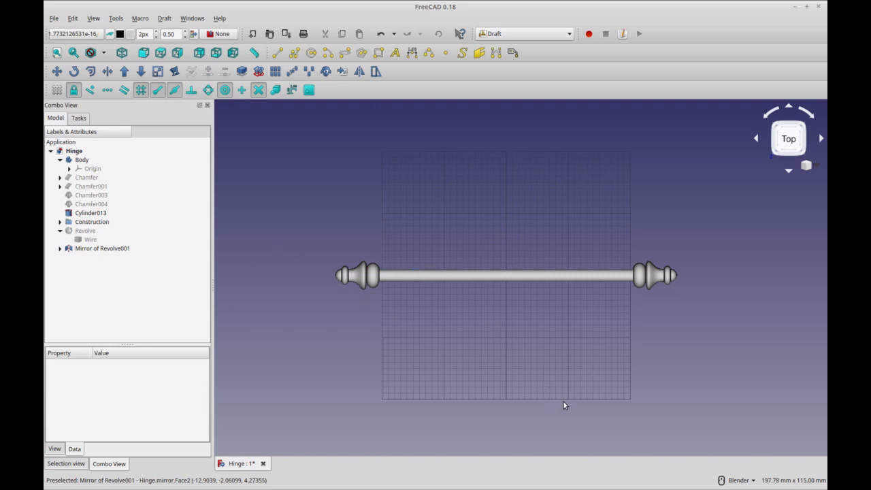
- From an angled view, Draft-mirror the knob again, producing a misplaced 'Mirror of Revolve002'
left_click_drag(565, 405, 524, 379)
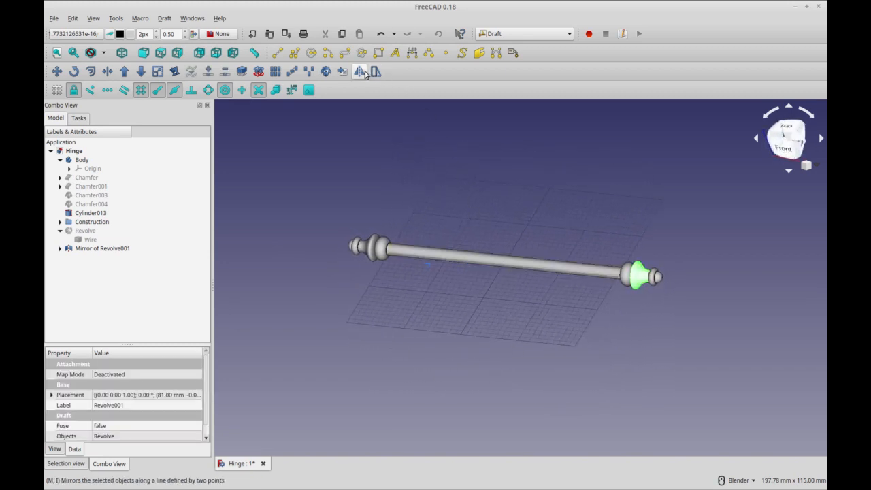
left_click(360, 71)
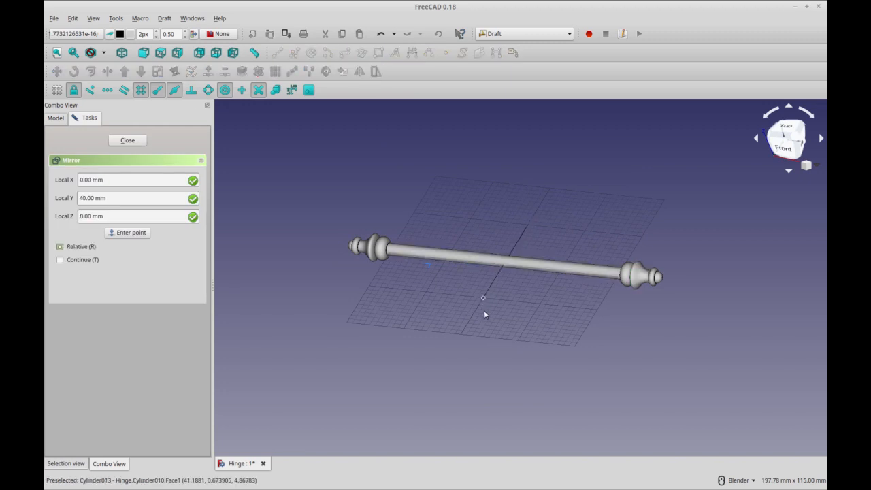
left_click(127, 139)
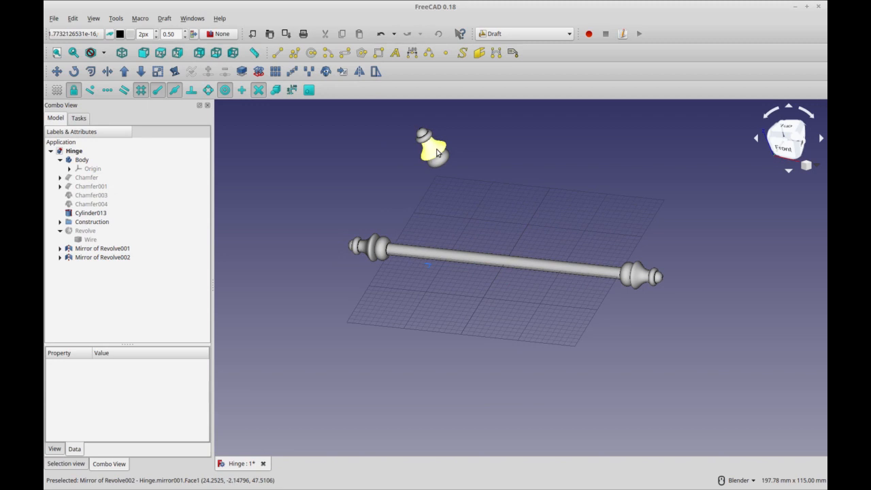
left_click(103, 249)
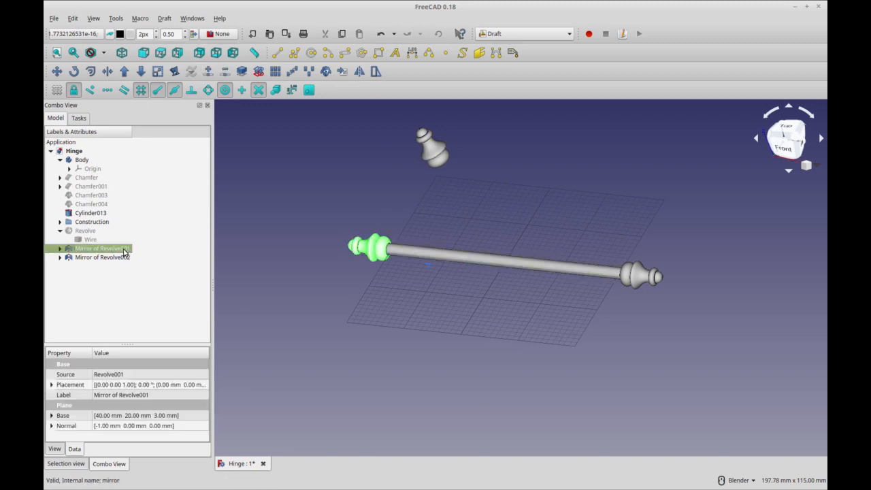
- Open mirror-plane editing for 'Mirror of Revolve001', showing its plane across the pin's middle
right_click(101, 248)
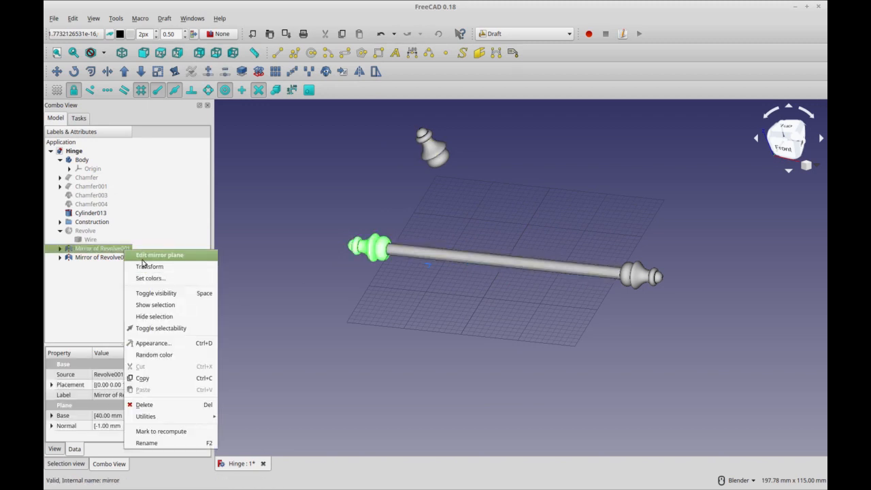
left_click(159, 255)
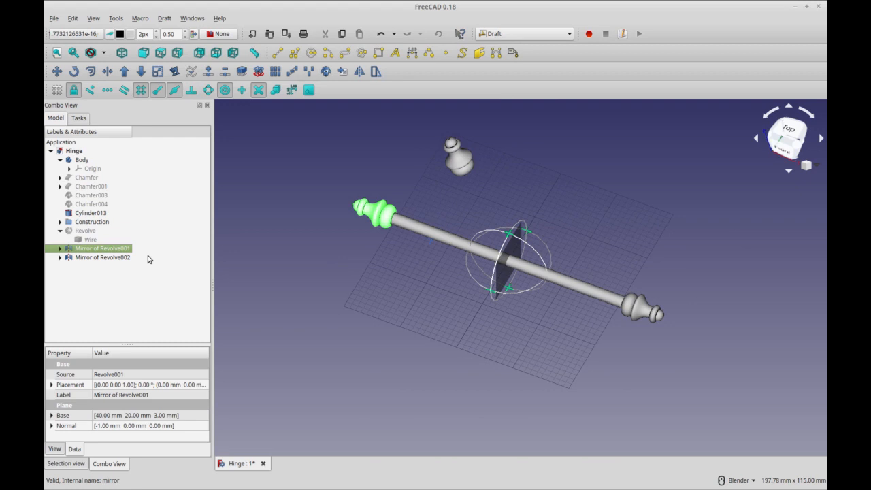
mouse_move(138, 264)
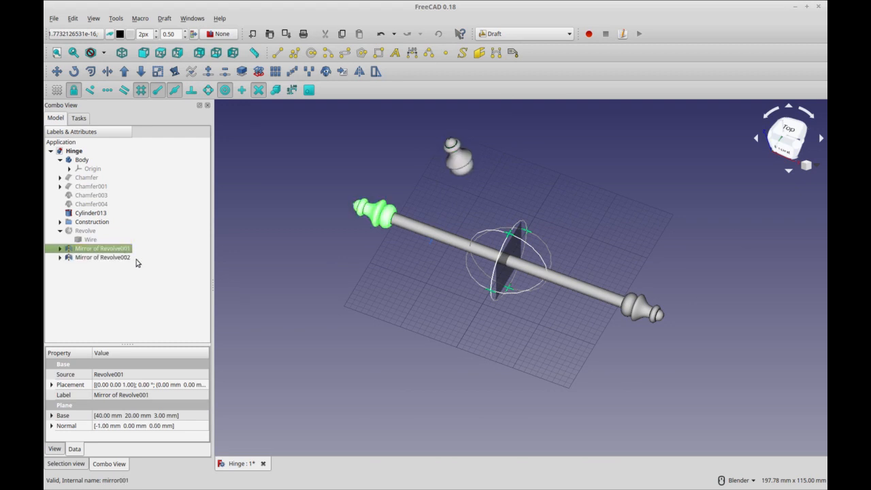
mouse_move(119, 260)
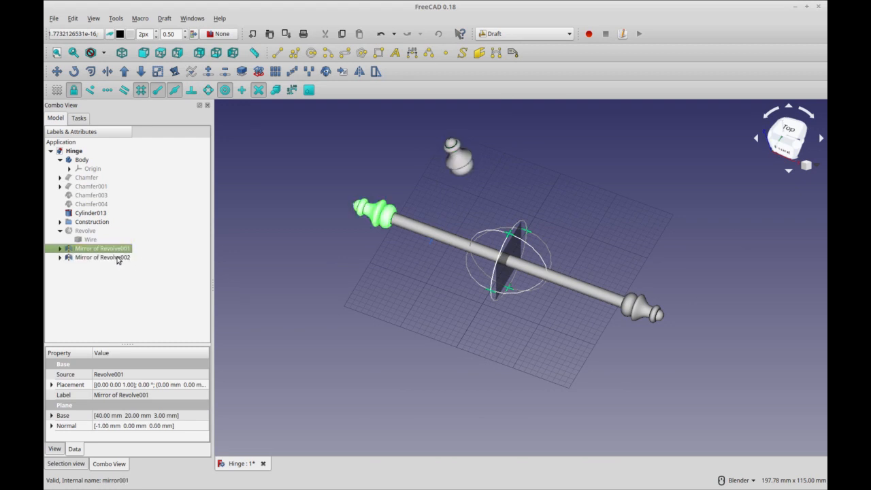
- Edit the plane of 'Mirror of Revolve002' and orbit around to inspect its tilt
right_click(102, 249)
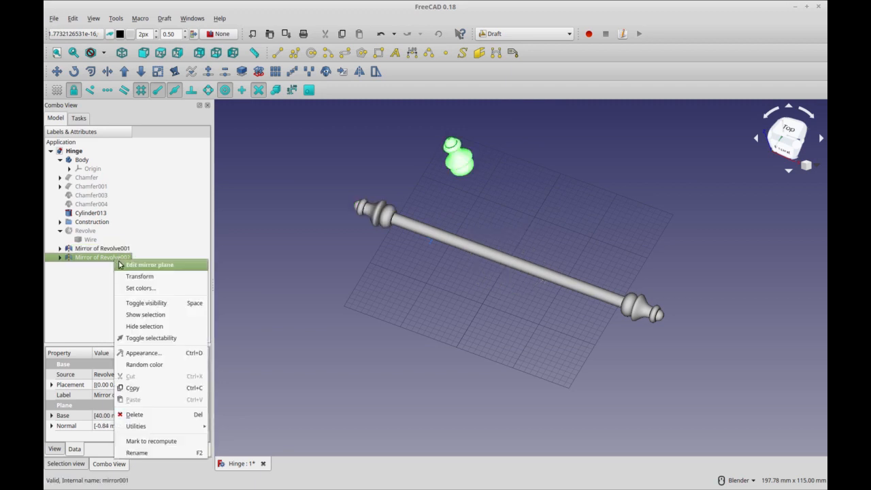
left_click(149, 265)
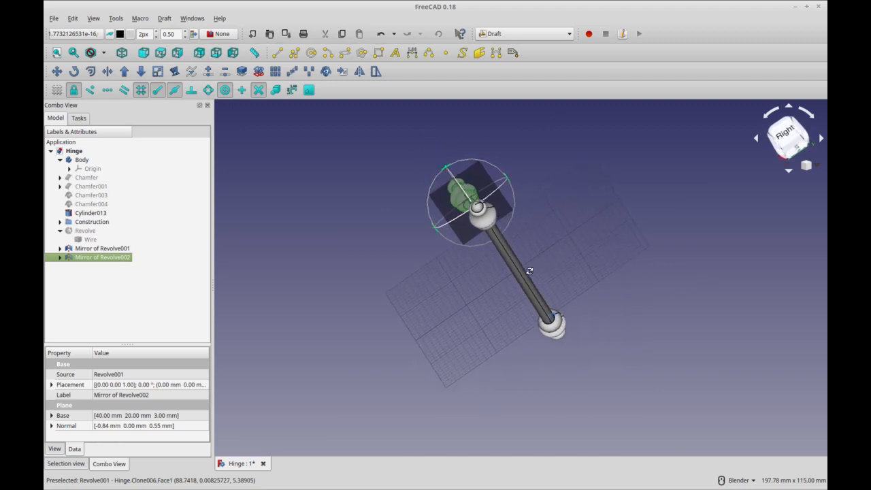
mouse_move(434, 289)
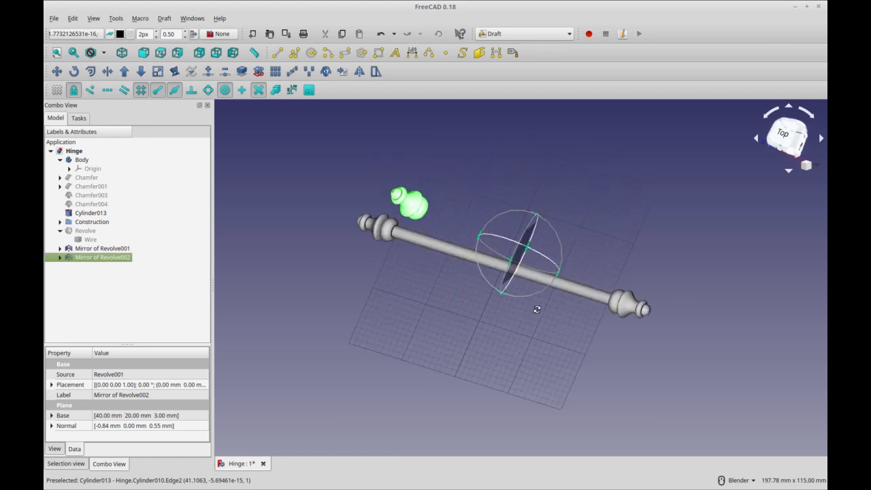
left_click_drag(538, 310, 514, 312)
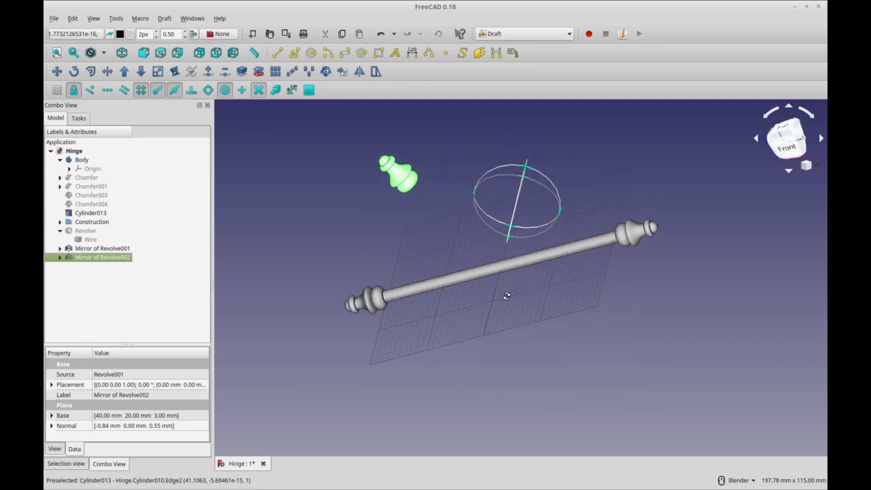
left_click_drag(508, 296, 514, 279)
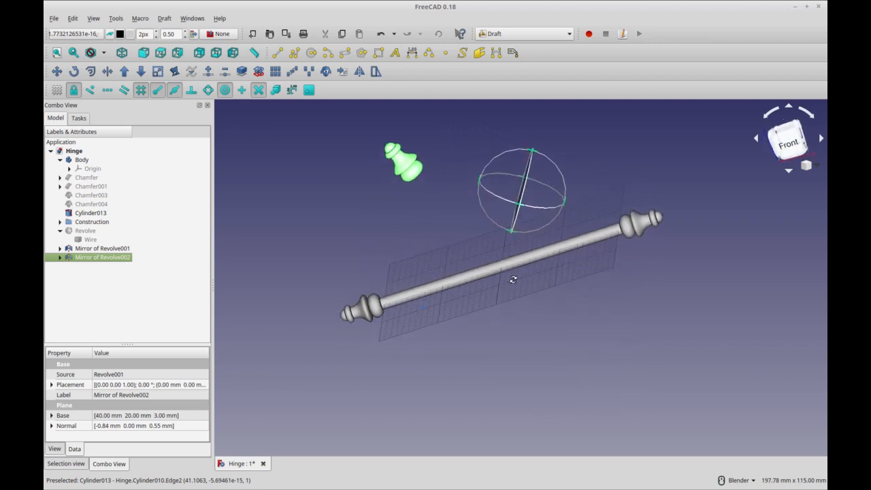
left_click_drag(513, 279, 504, 327)
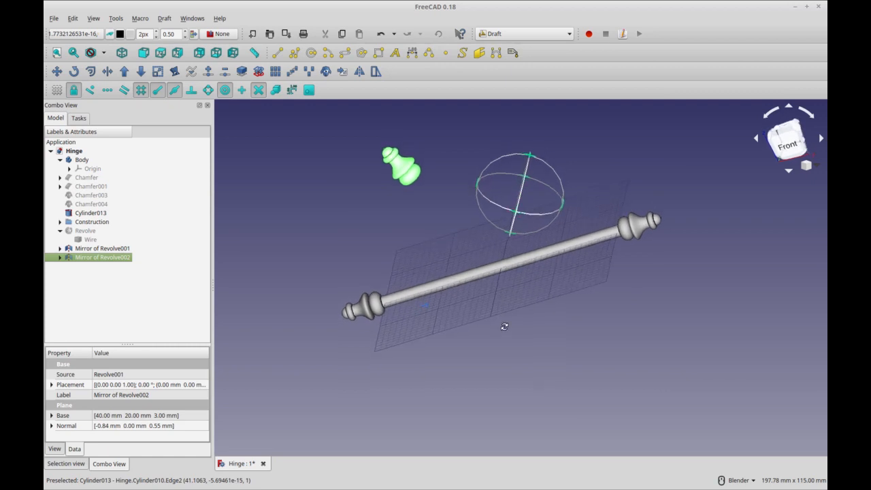
left_click_drag(505, 327, 485, 354)
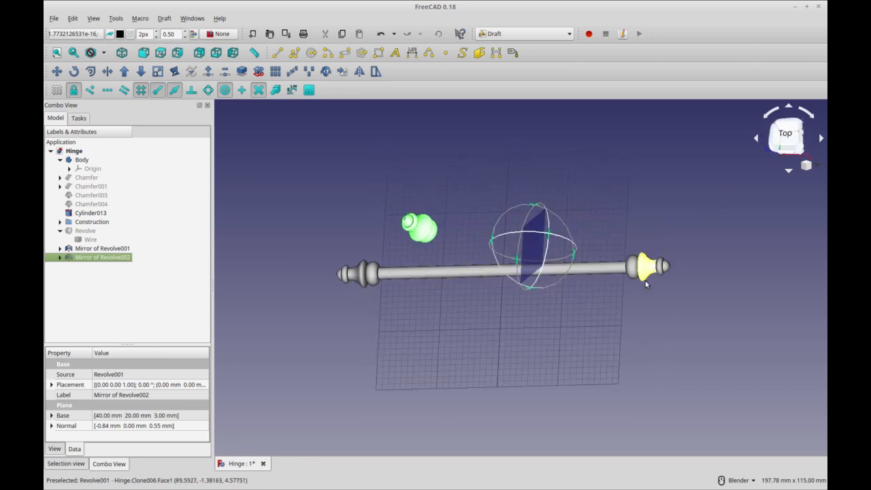
- Switch to the Top view to compare the second mirror plane with the pin
left_click(788, 139)
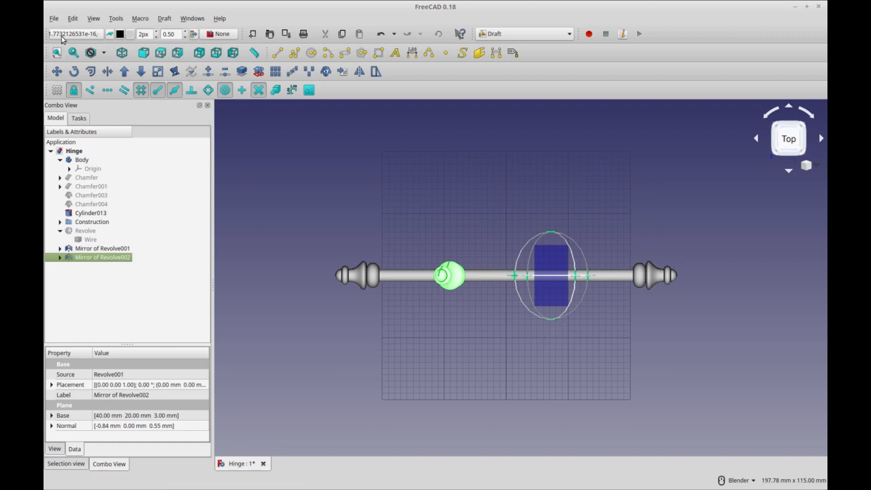
mouse_move(520, 369)
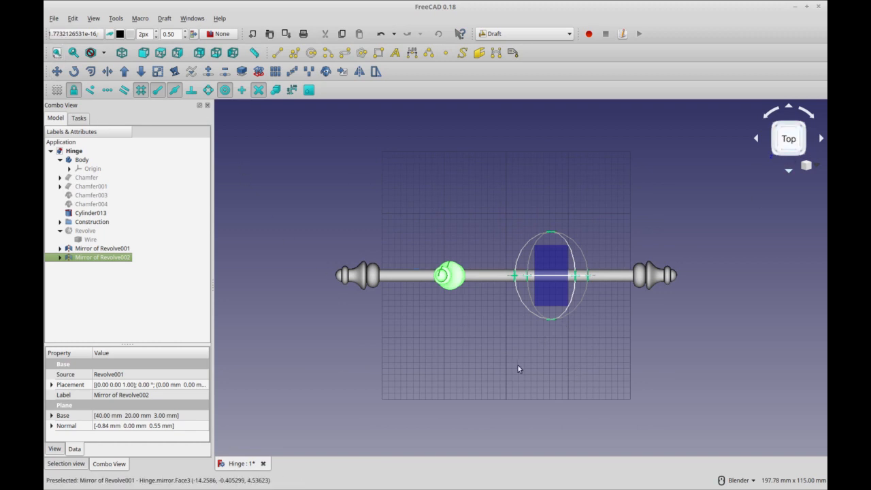
mouse_move(302, 340)
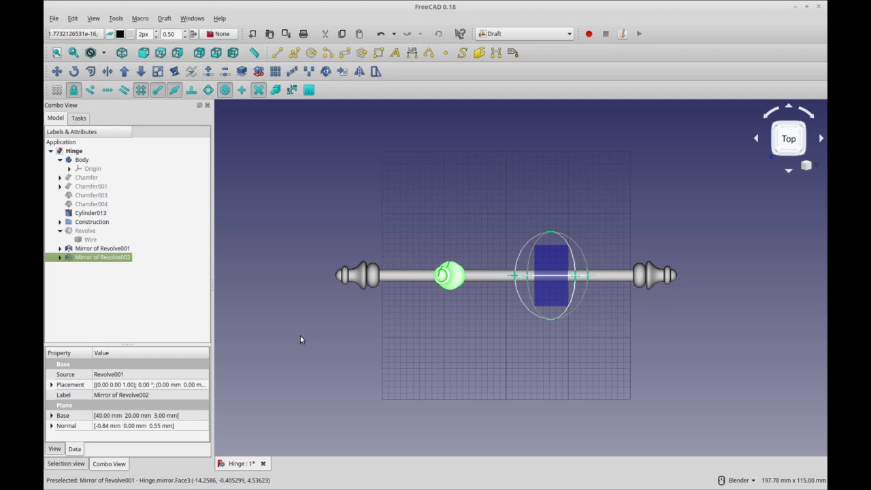
mouse_move(509, 391)
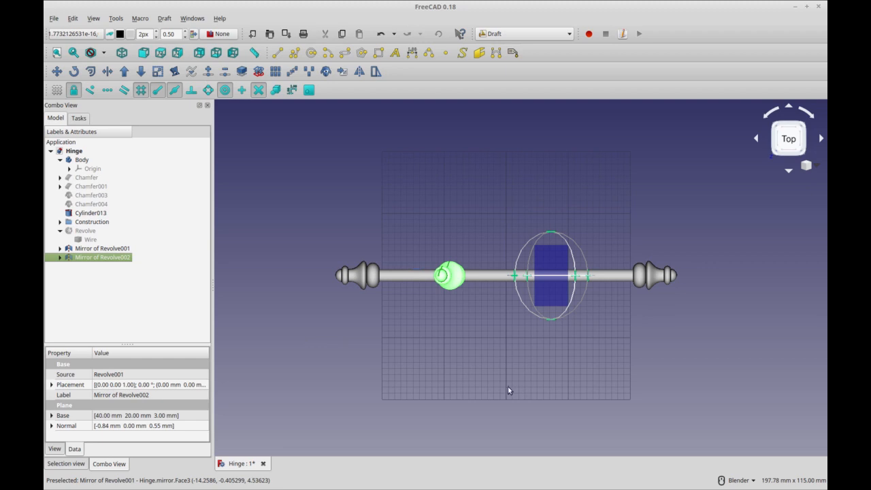